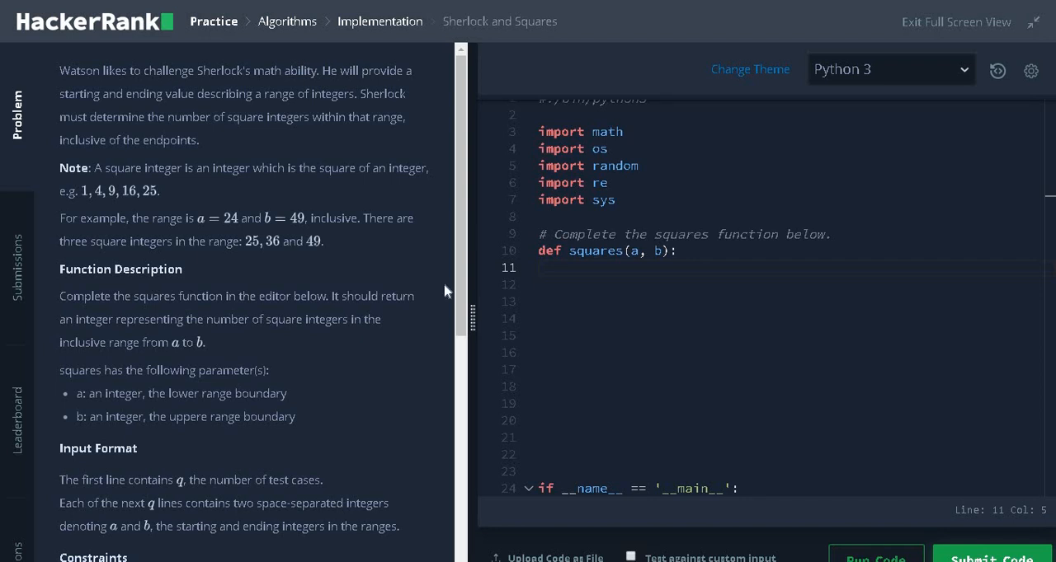
mouse_move(442, 295)
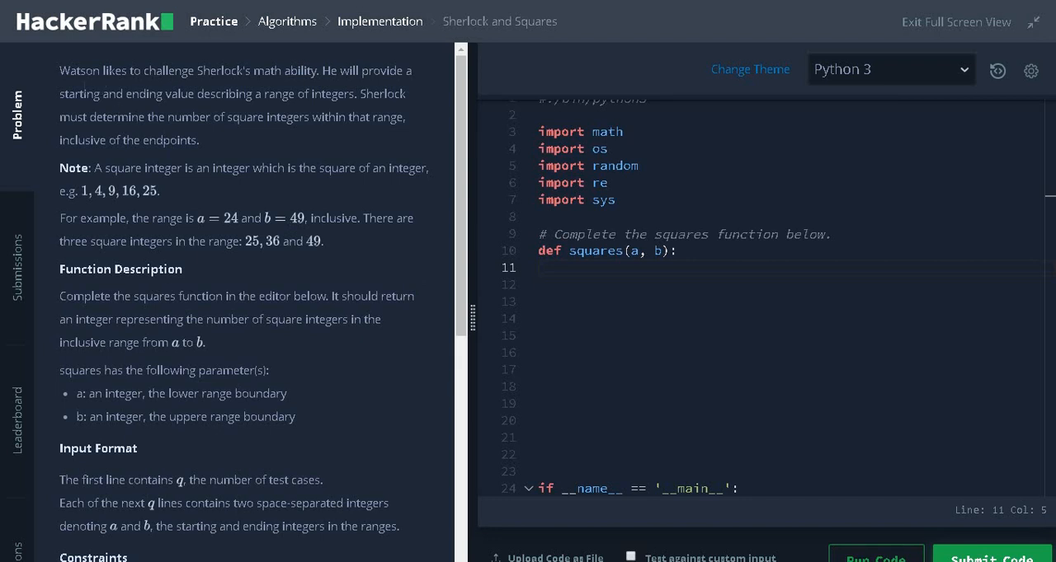
mouse_move(97, 114)
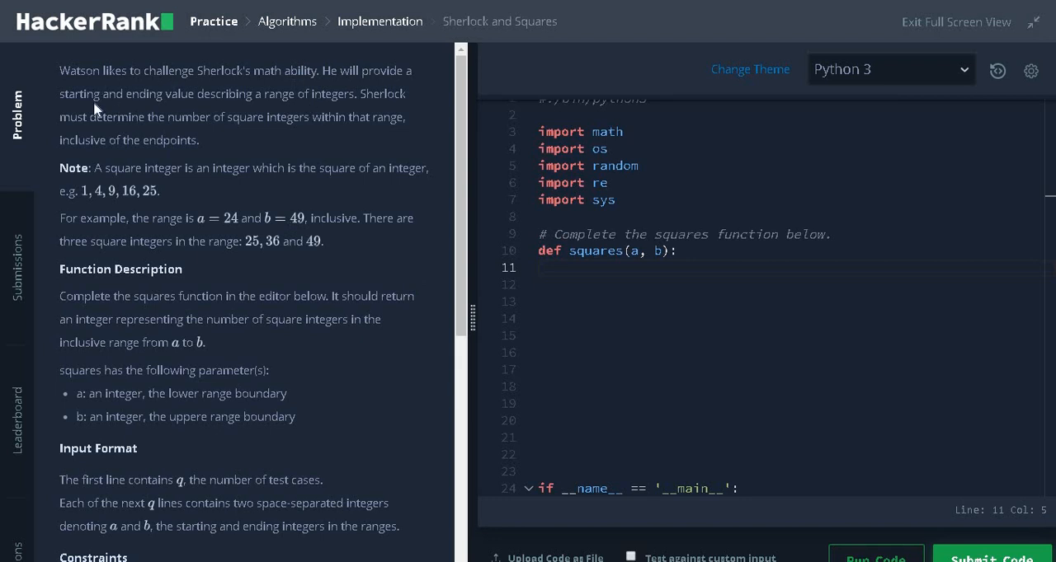
mouse_move(325, 111)
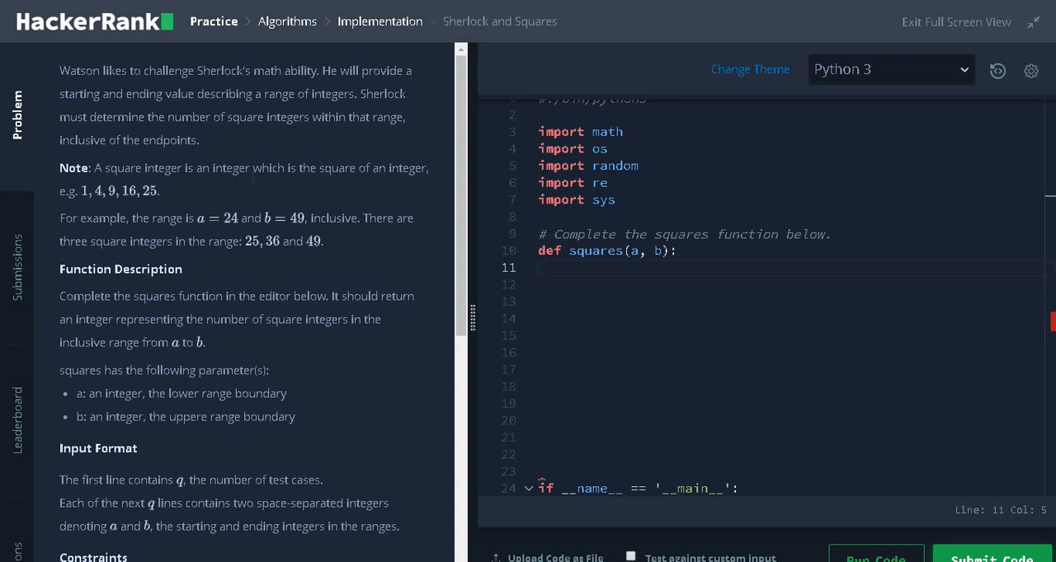
mouse_move(83, 206)
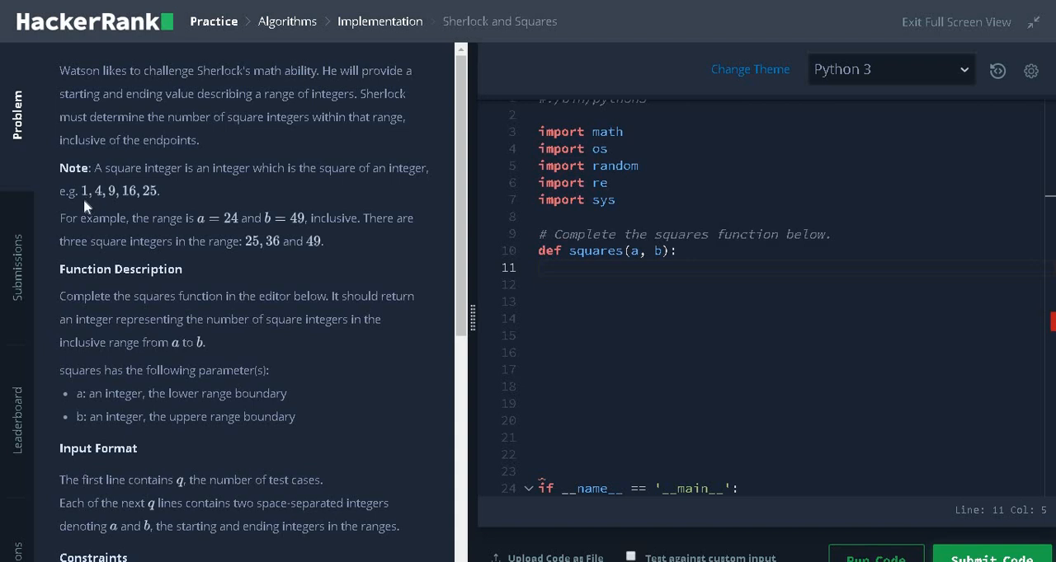
mouse_move(157, 199)
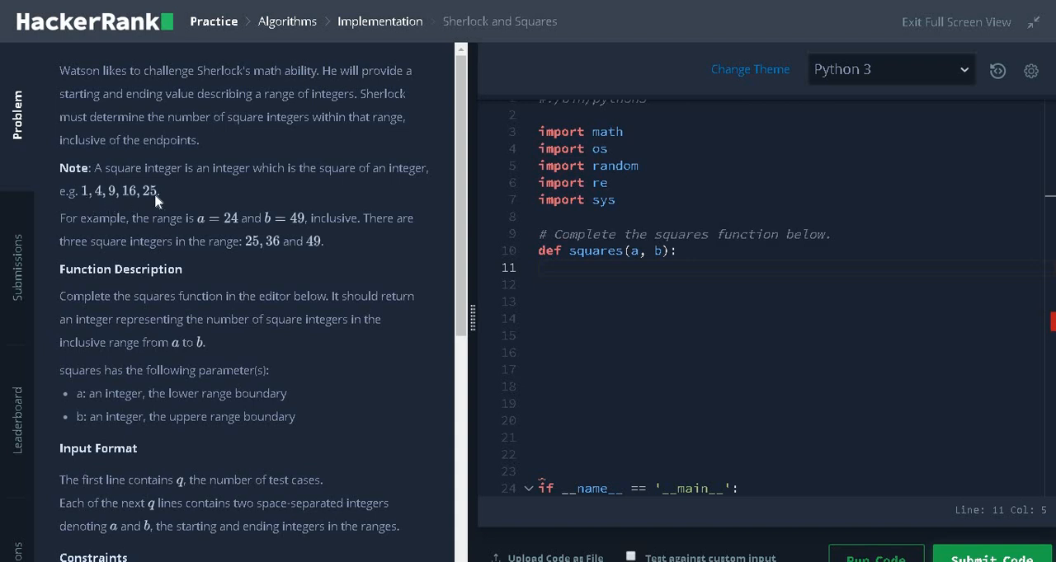
mouse_move(186, 213)
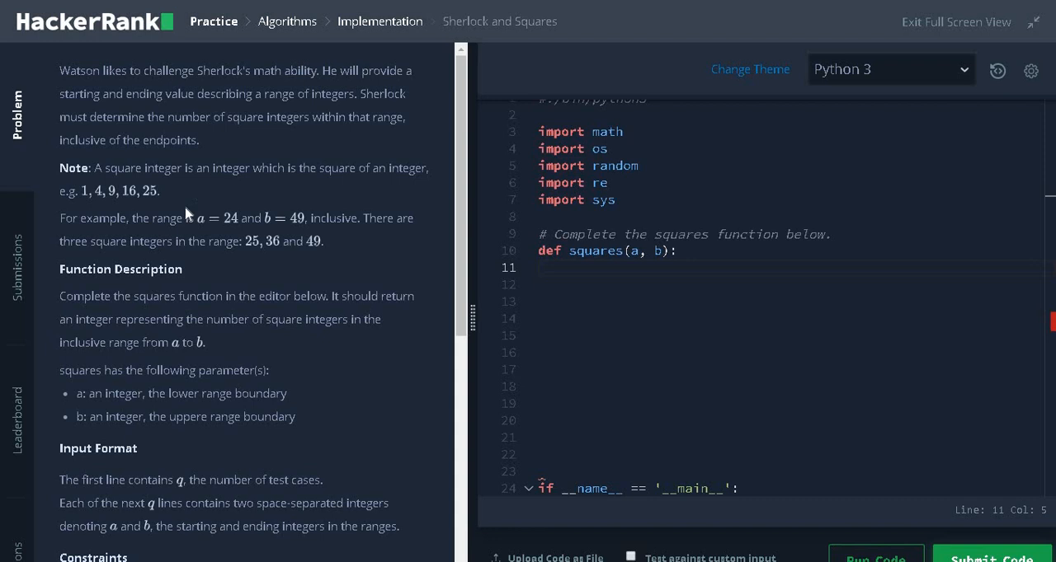
mouse_move(205, 233)
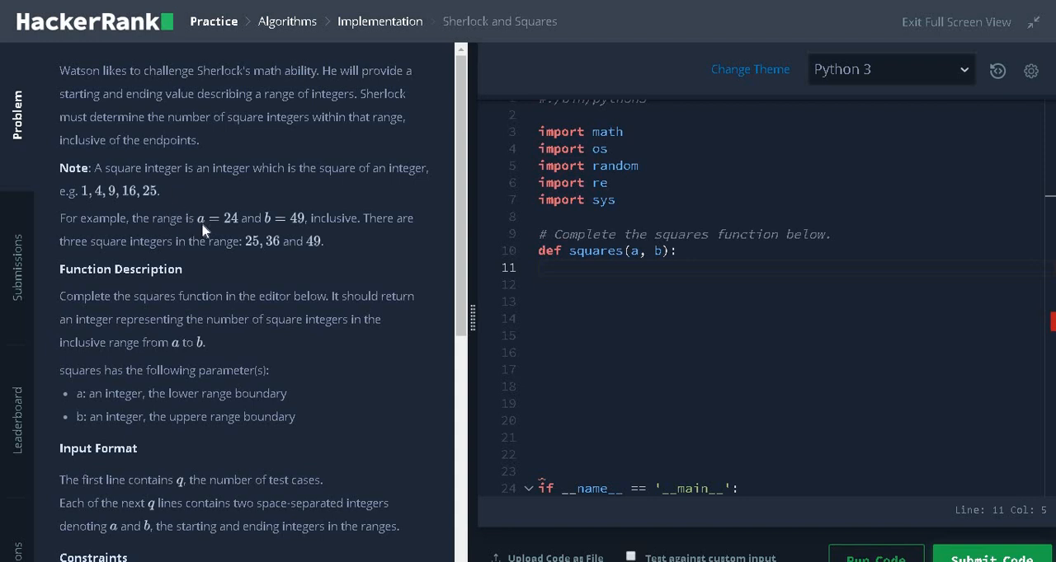
mouse_move(278, 230)
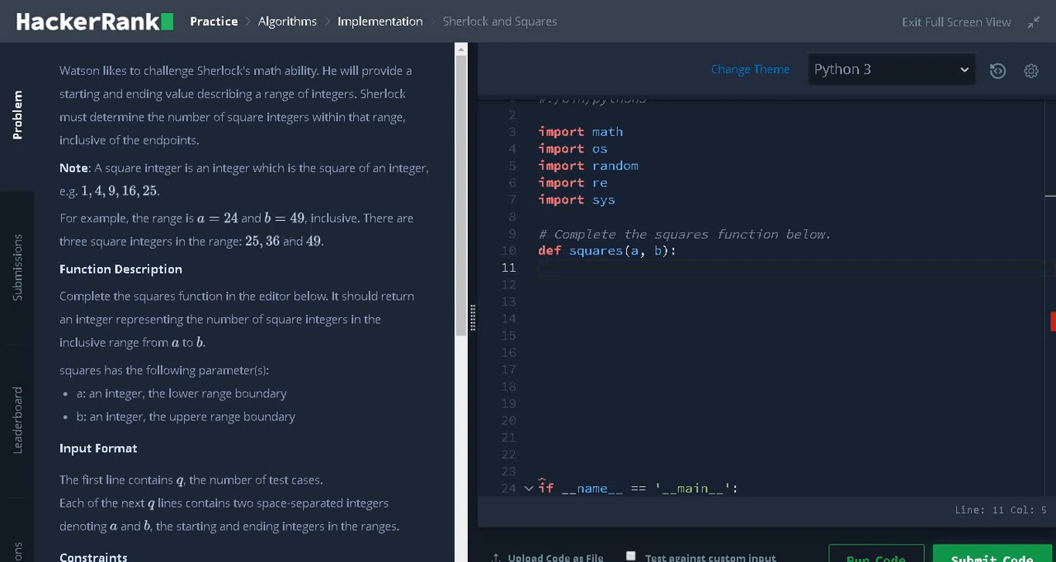
mouse_move(257, 256)
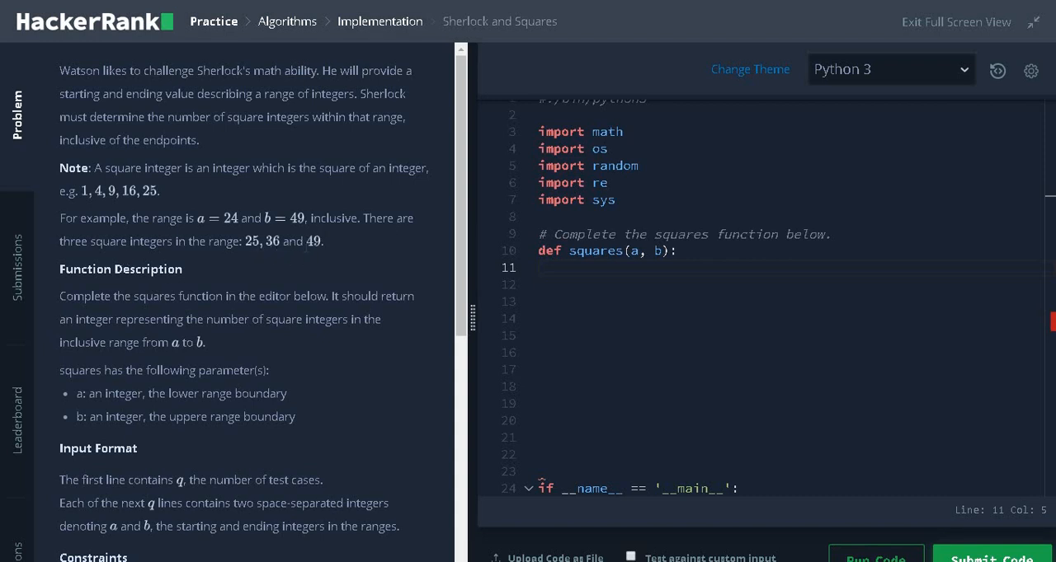
mouse_move(337, 249)
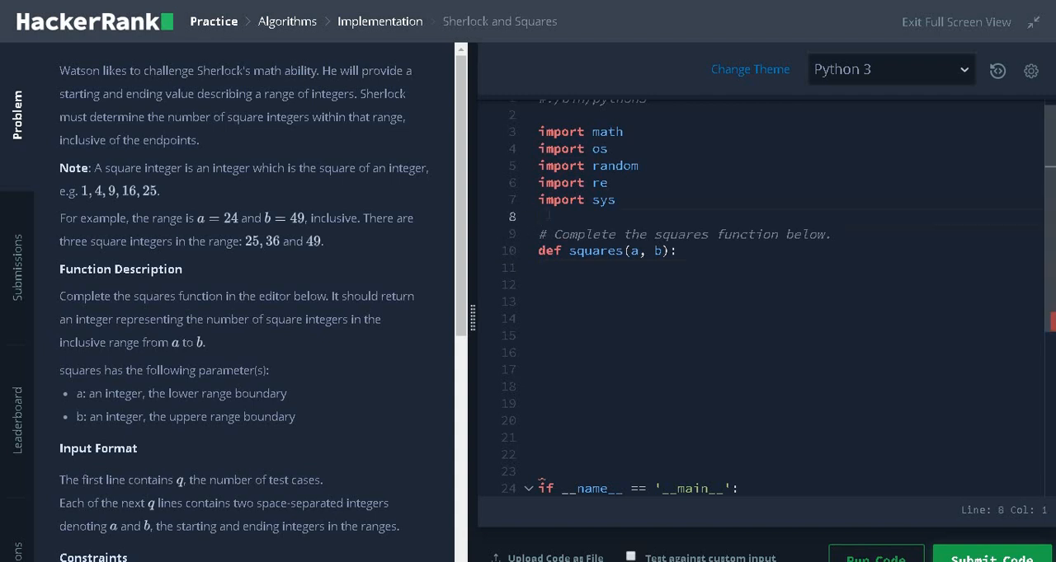
Step: Add the import line 'from math import *'
type("fr")
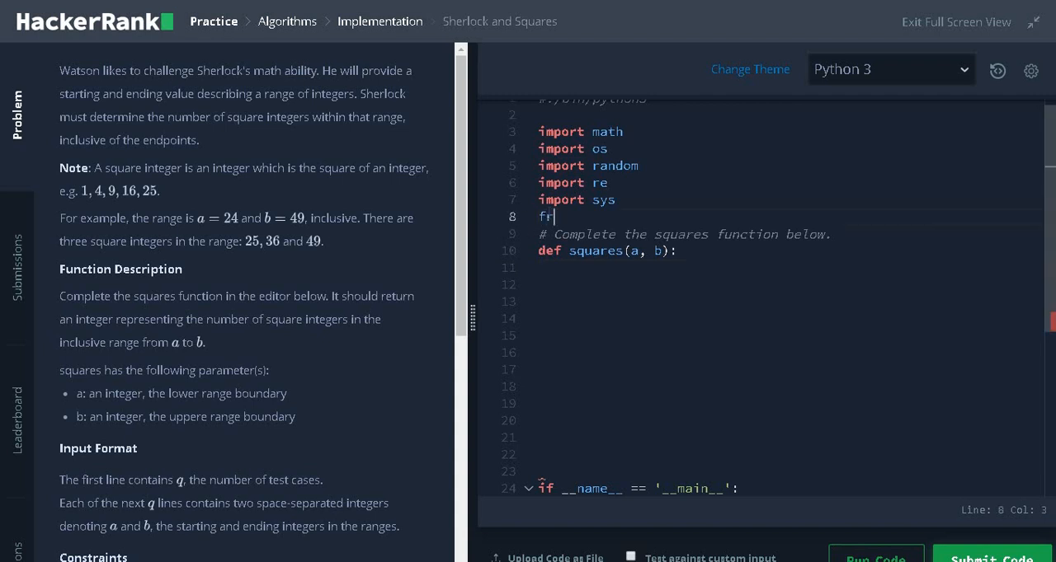
type("om math i")
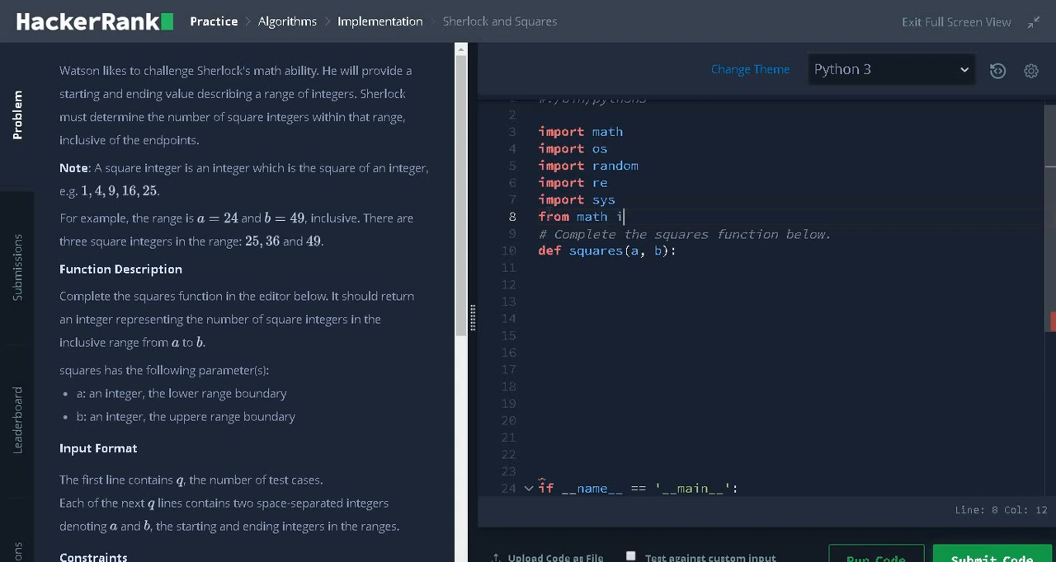
type("mport *")
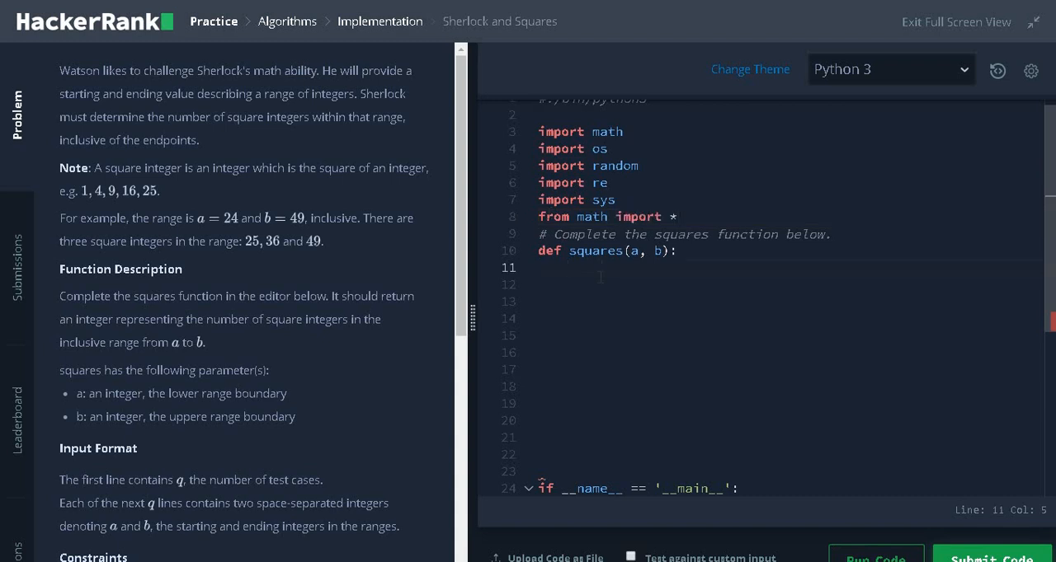
Step: Write the return line: floor(sqrt(b)) - ceil(sqrt(a)) + 1
type("return")
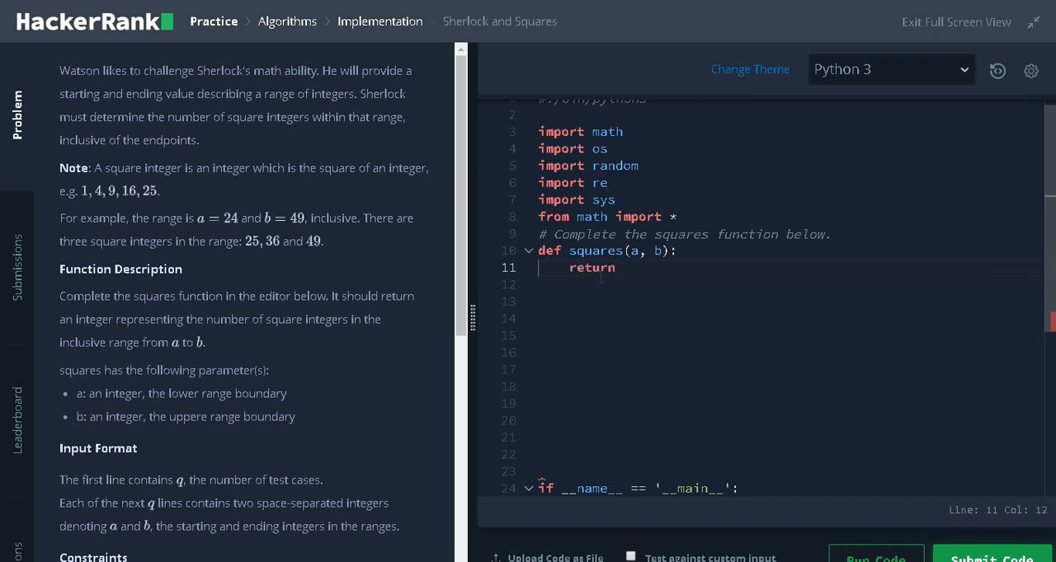
type("floor()")
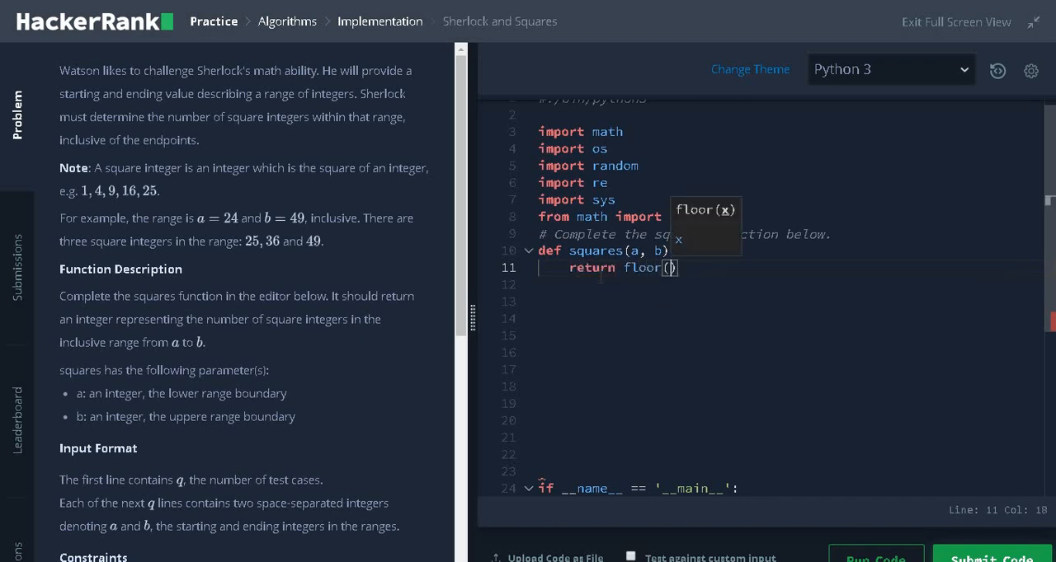
type("sqrt(")
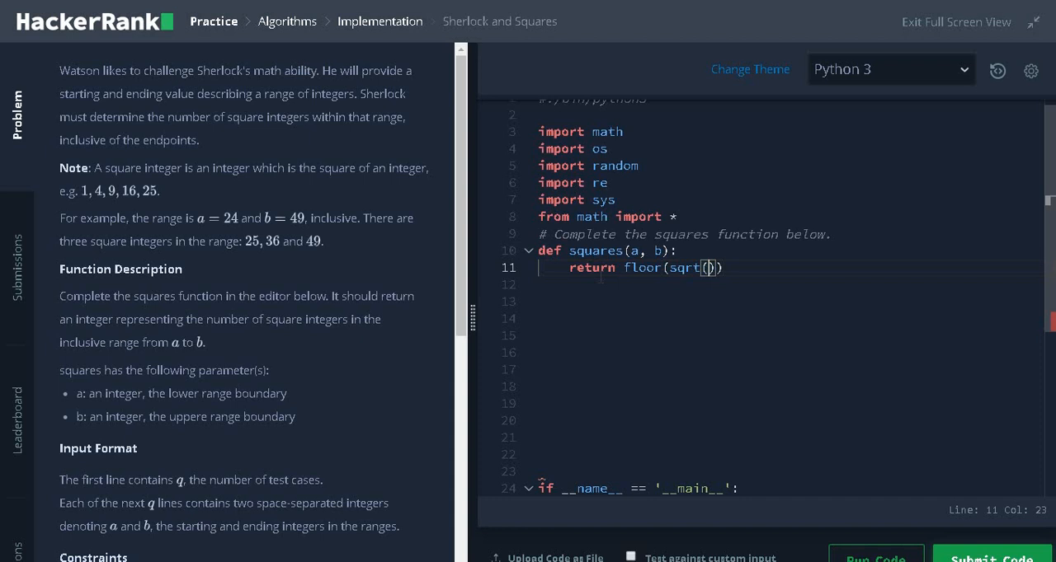
type("b)) - ceil(s)")
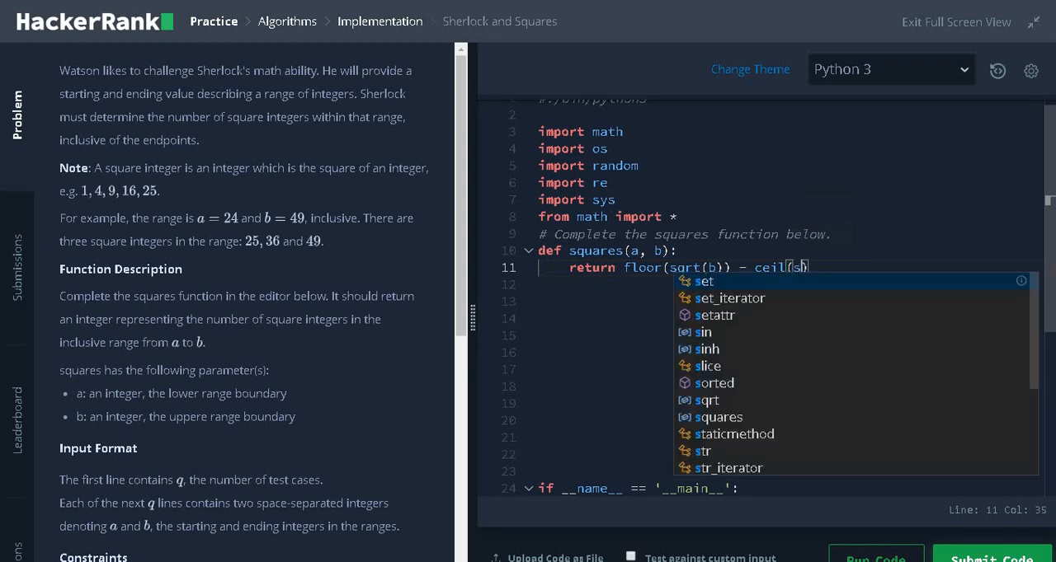
type("sqrt(a))")
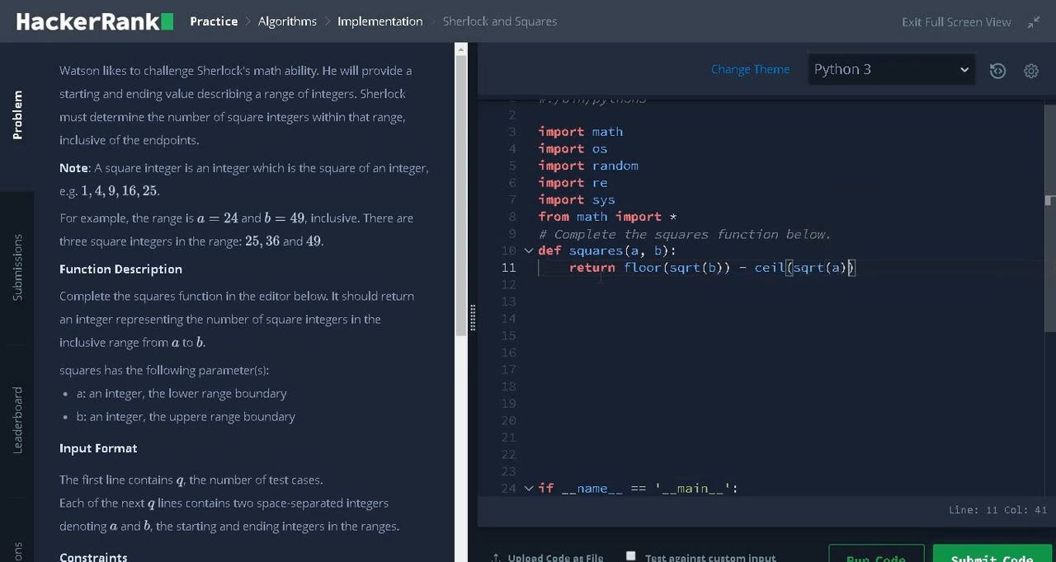
type("+ 1")
left_click(789, 284)
type("#")
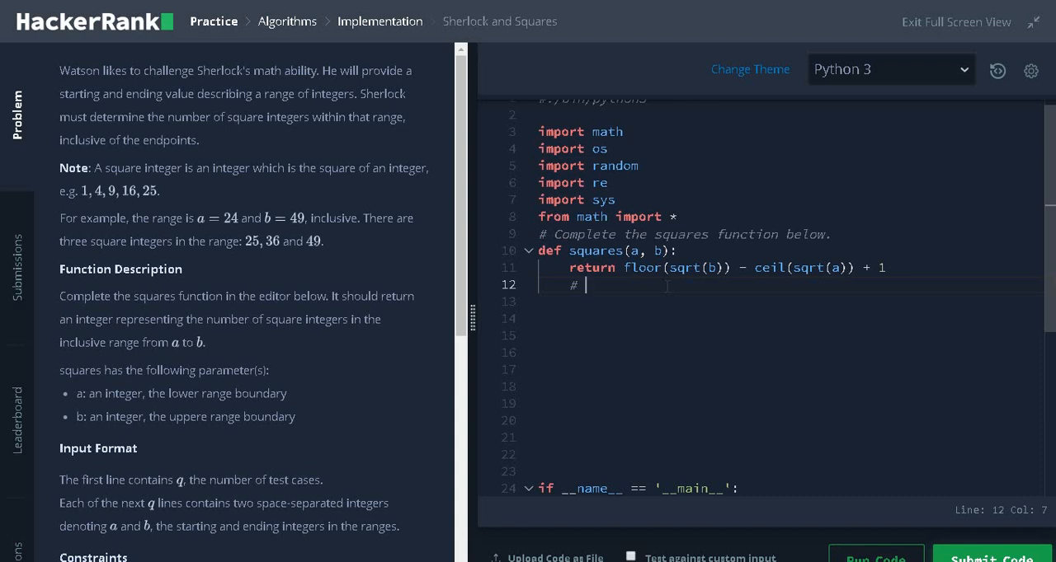
Step: Add the comment '# 5.9 - 5 - floor' under the return line
type("5.9")
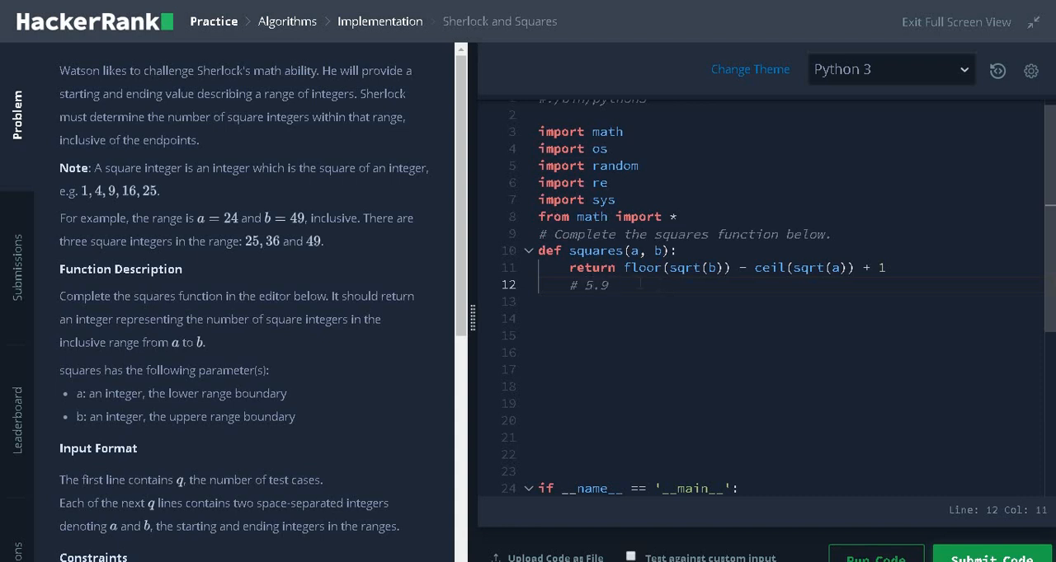
type("-")
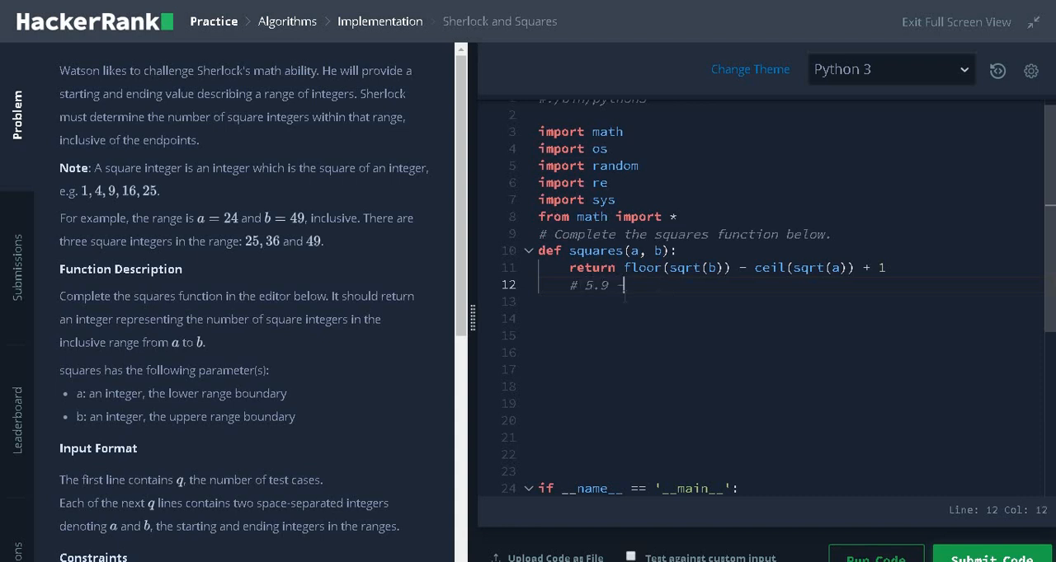
type("5 -")
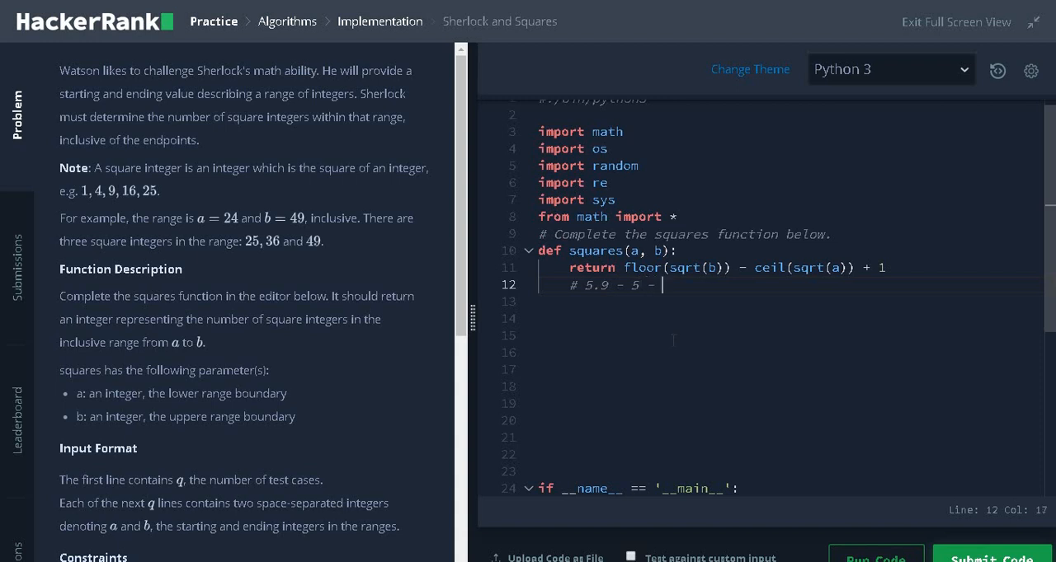
type("floor")
left_click(788, 302)
type("#")
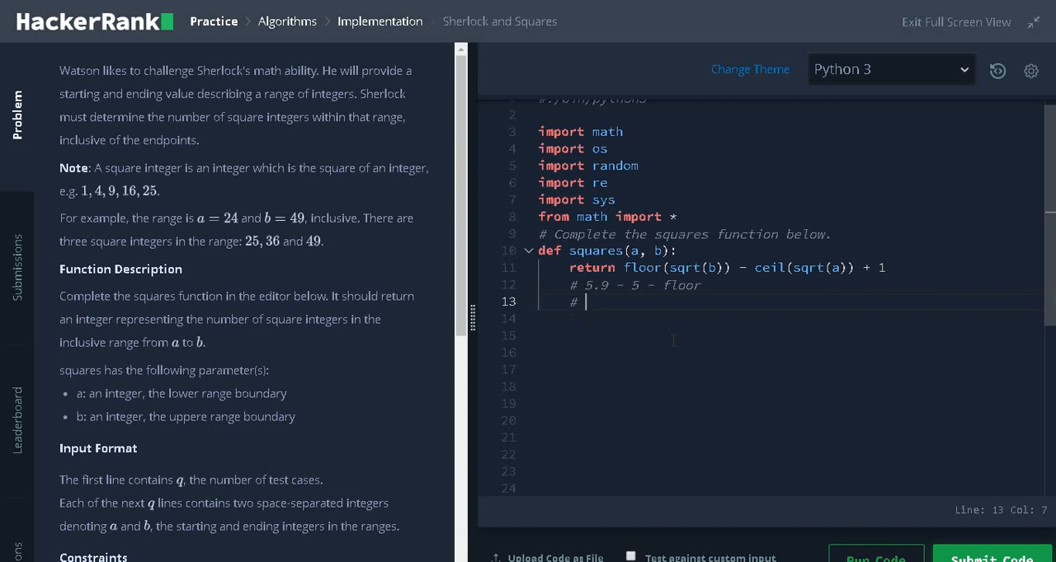
Step: Add the second comment '# 5.1 - 6 - ceil'
type("5.1 -")
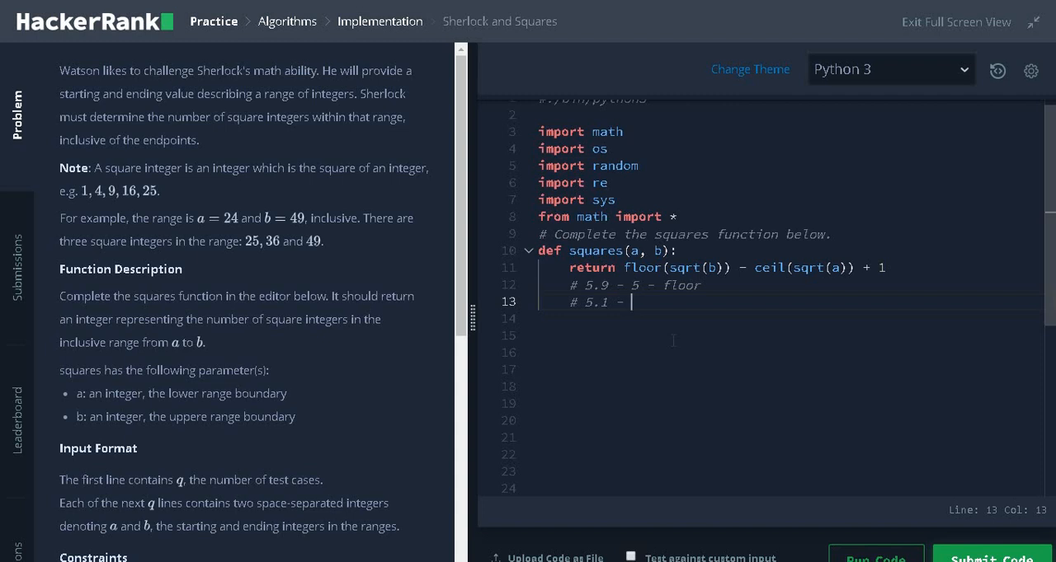
type("6")
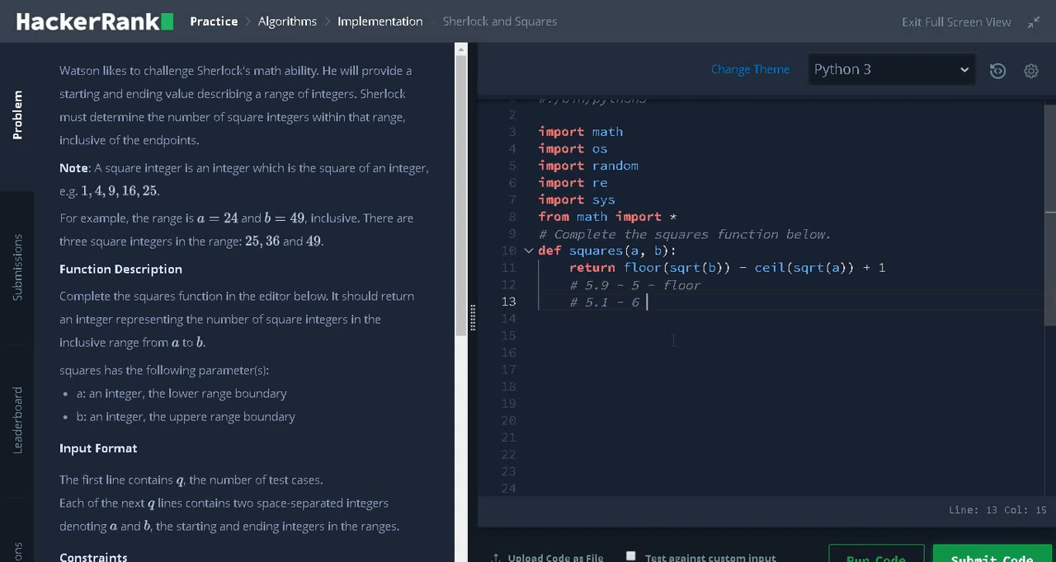
type("-")
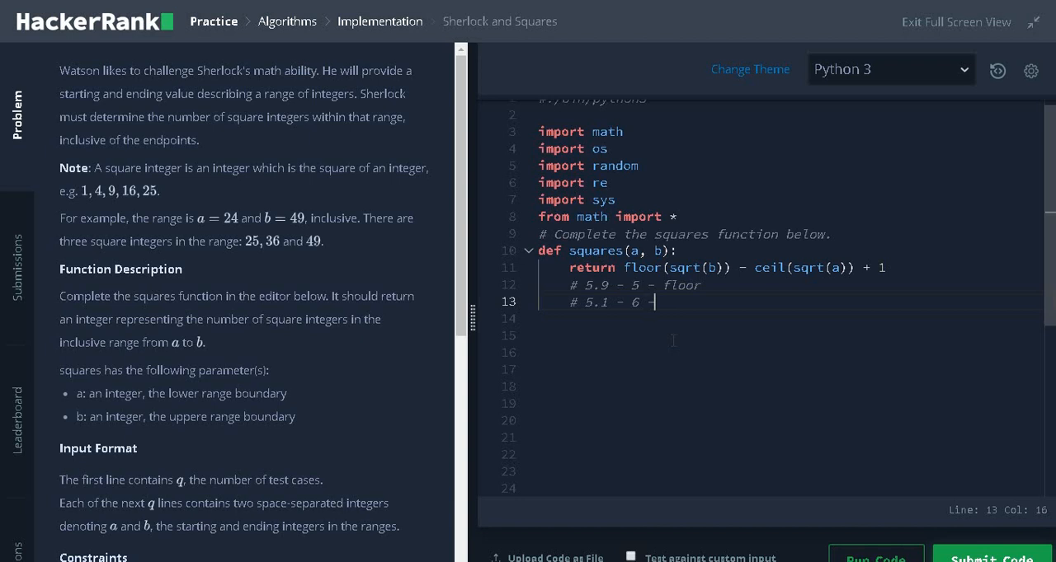
type("ceil")
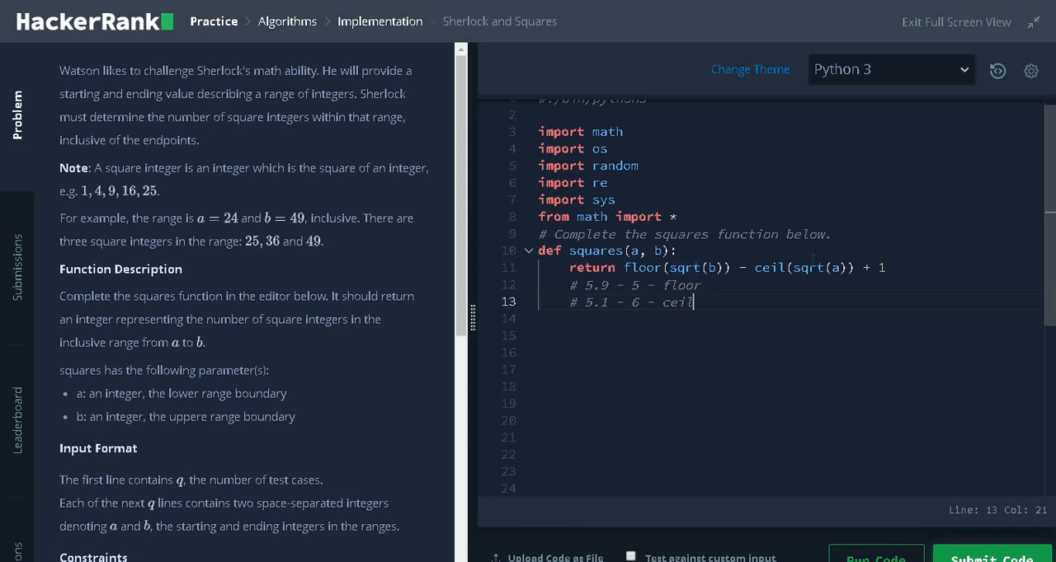
mouse_move(413, 280)
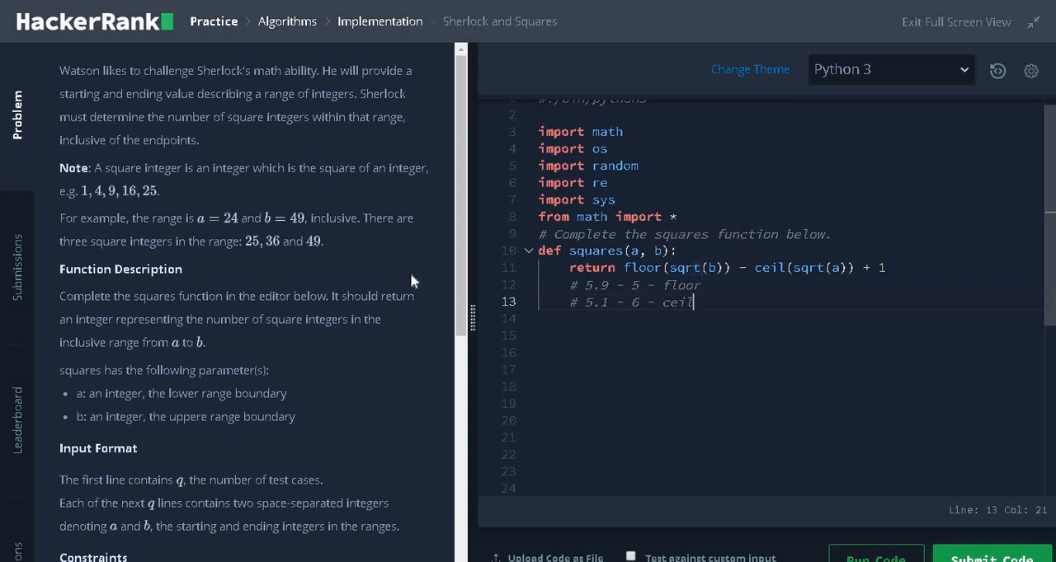
mouse_move(297, 230)
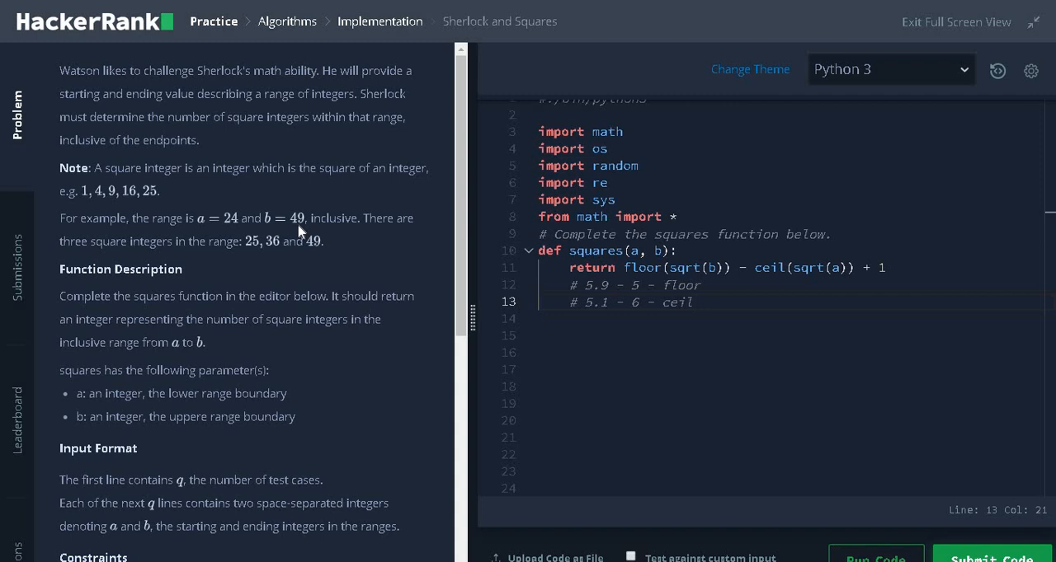
mouse_move(285, 227)
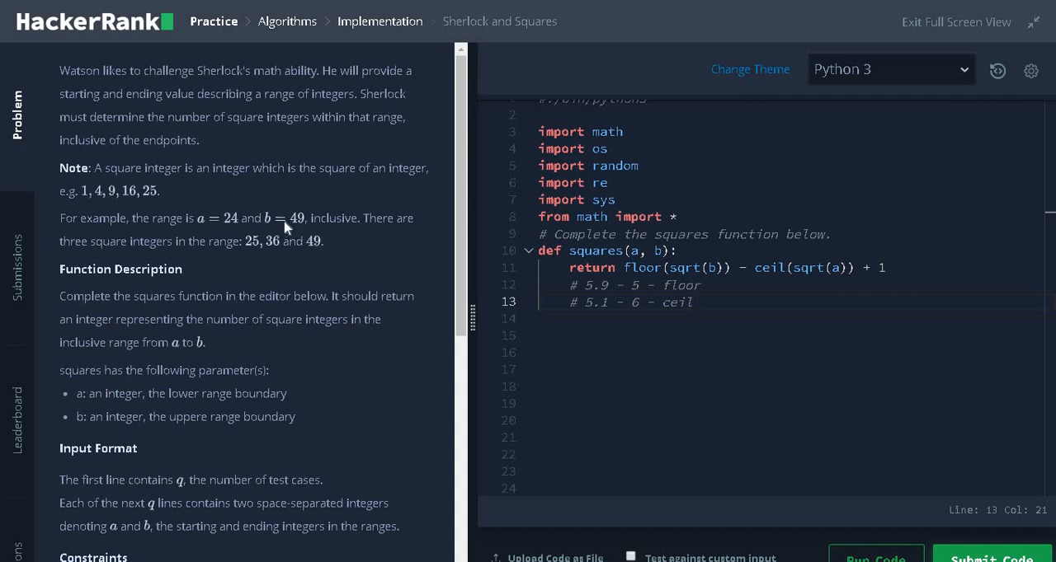
mouse_move(235, 237)
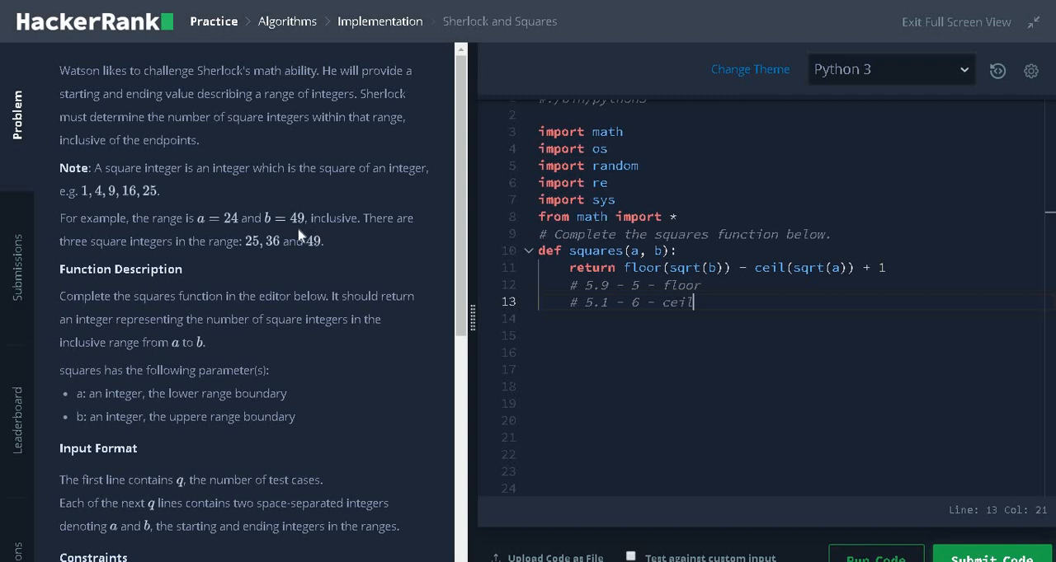
mouse_move(303, 216)
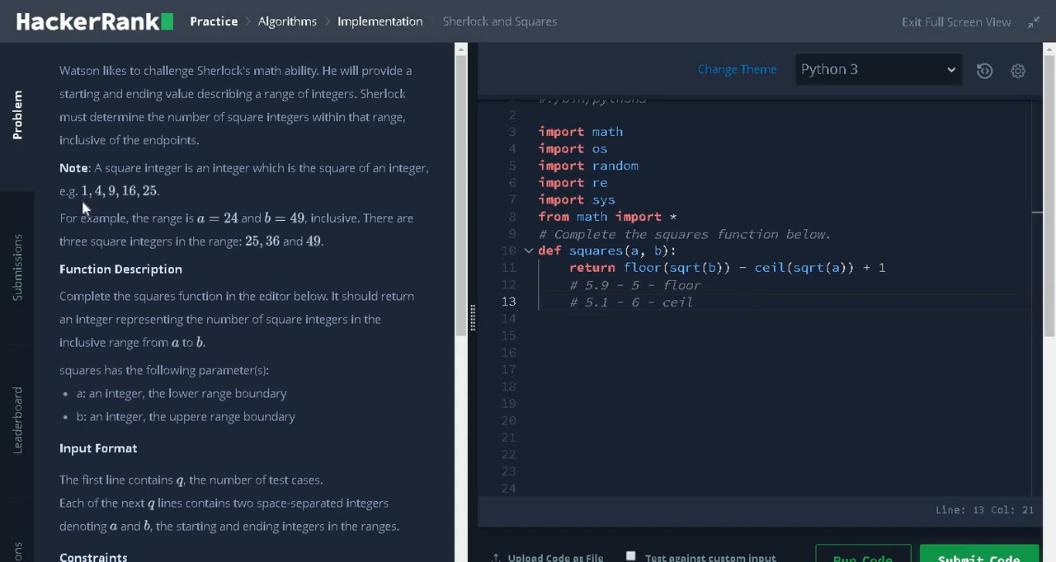
mouse_move(135, 211)
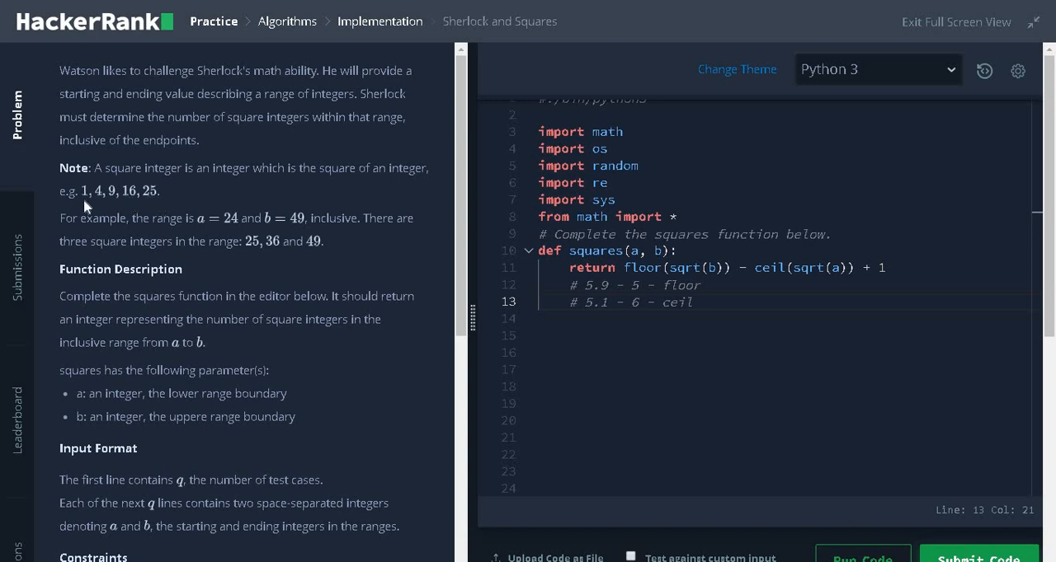
mouse_move(151, 204)
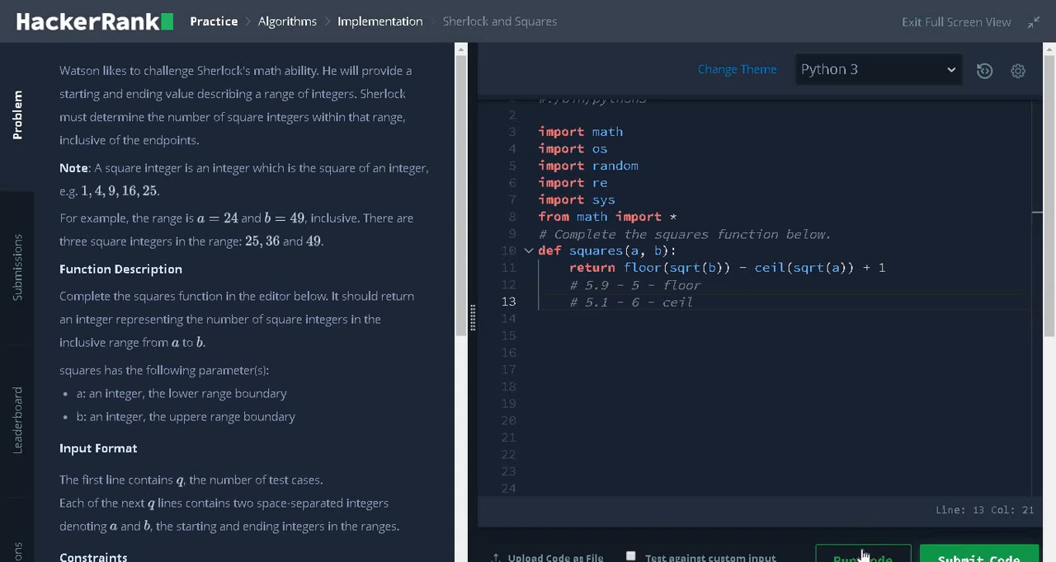
Step: Run the code and confirm both sample test cases pass with outputs 2 and 0
left_click(863, 555)
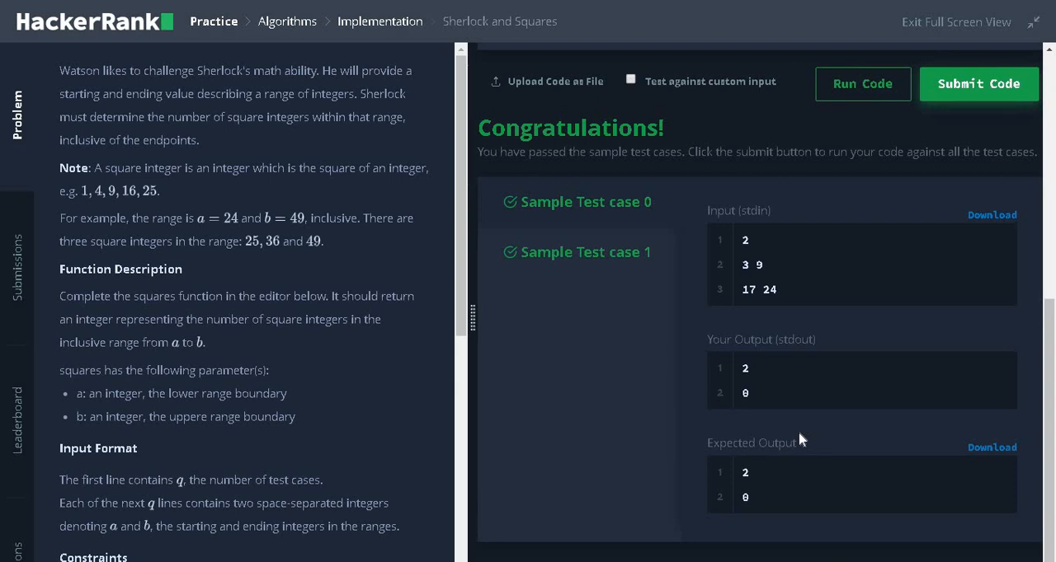